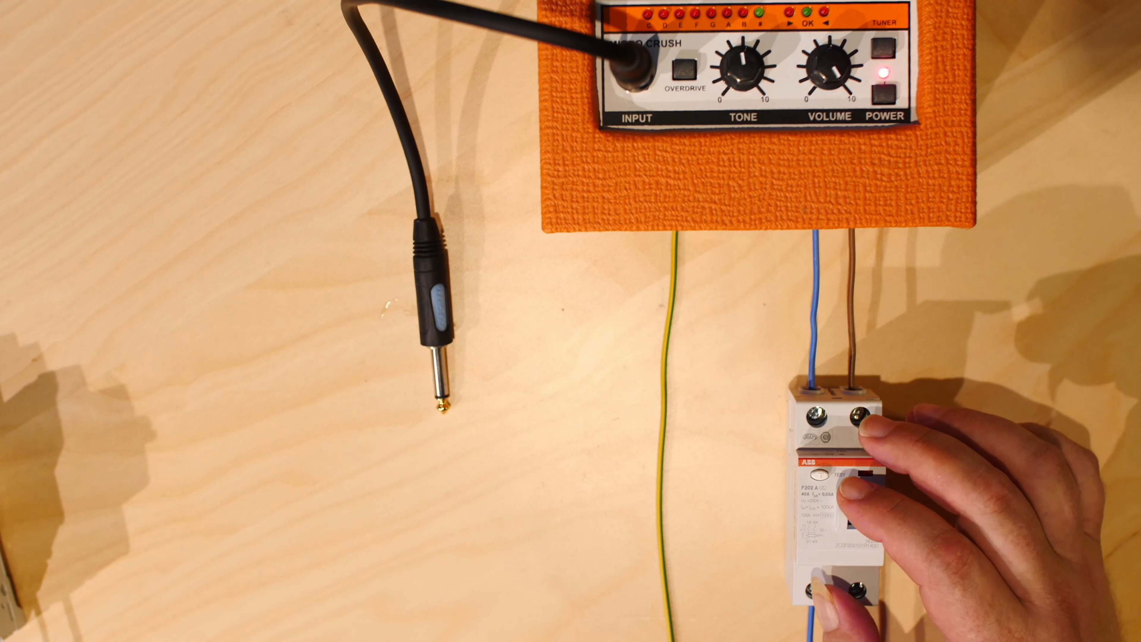
click(852, 502)
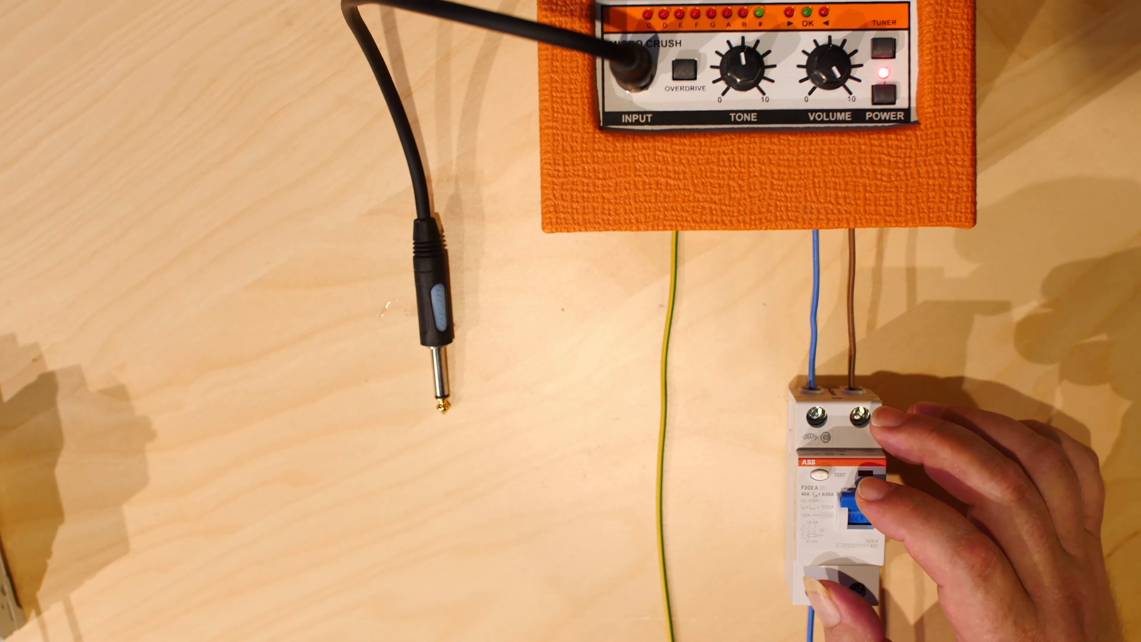